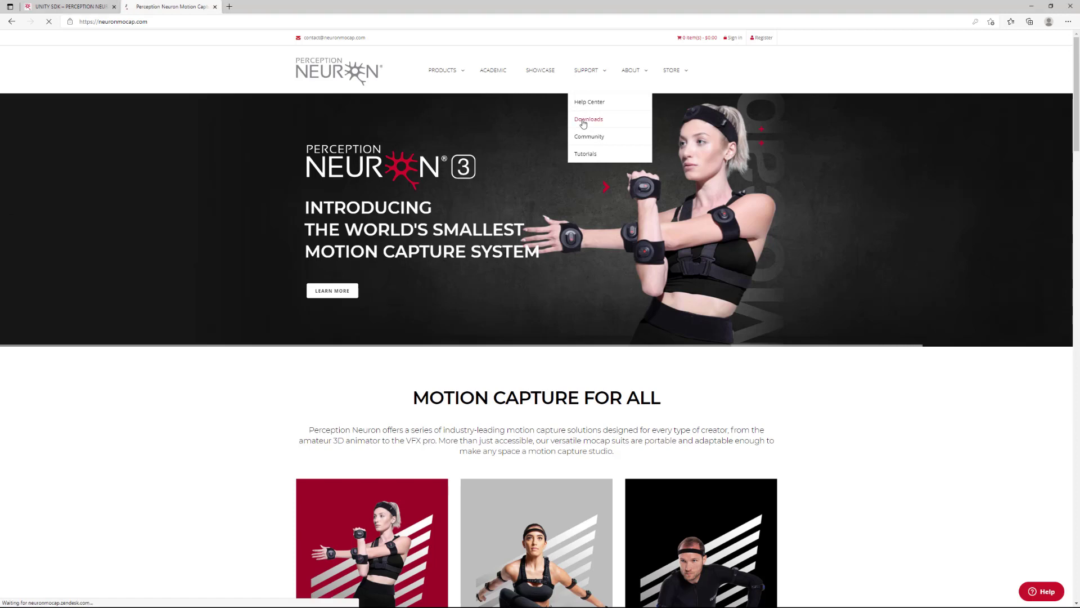
Step: Reach the Unity SDK entry on Perception Neuron's Plugins and SDK downloads page
{"action": "left_click", "coordinate": [587, 119]}
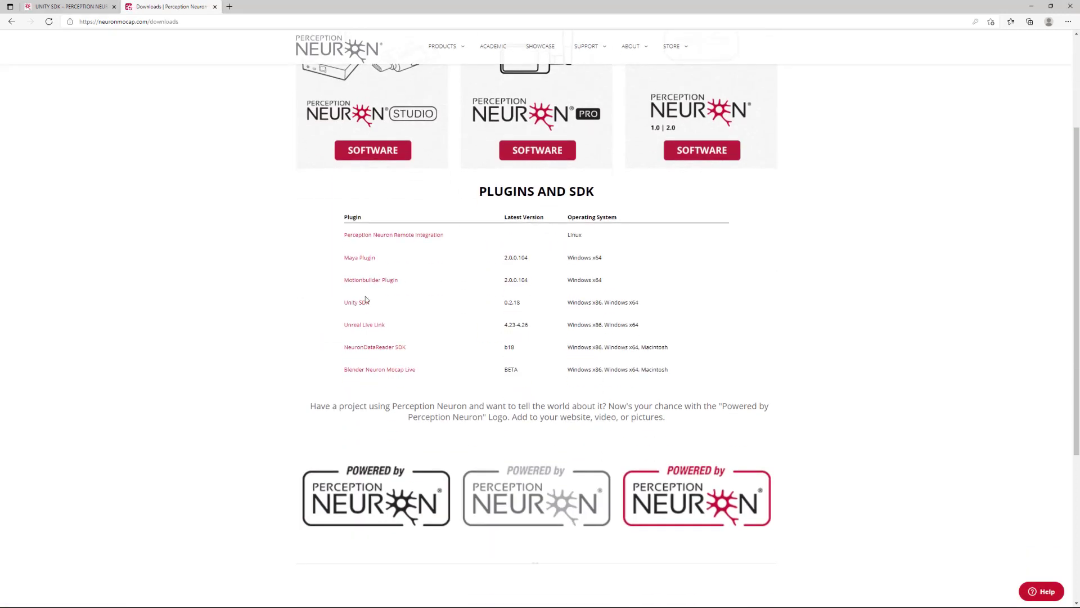
{"action": "left_click", "coordinate": [355, 302]}
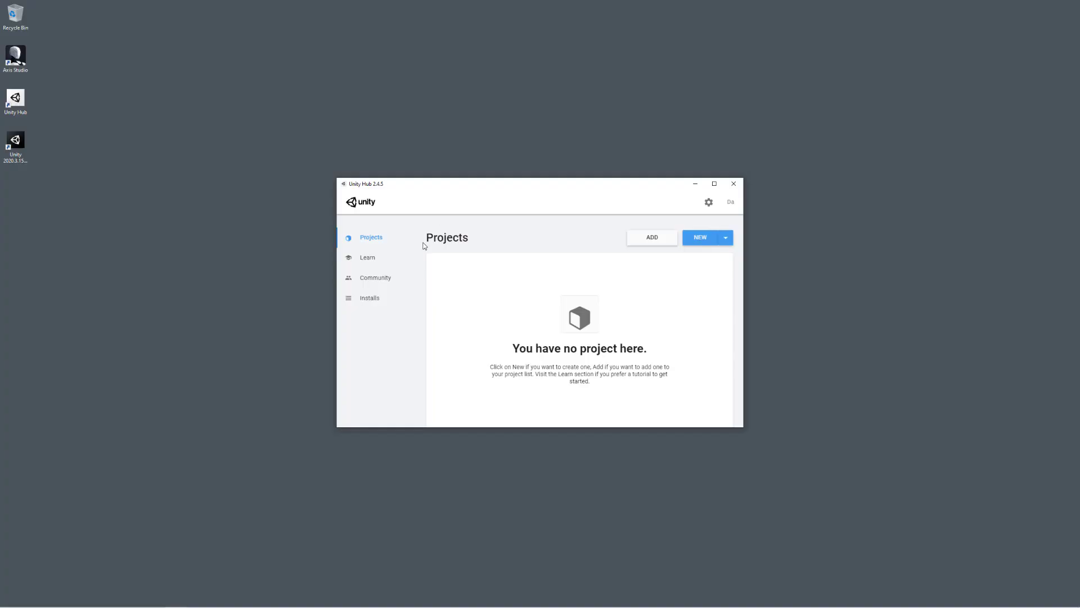
Step: Start a new 3D project, name it 'PN TUTORIAL', and create it
{"action": "left_click", "coordinate": [700, 237]}
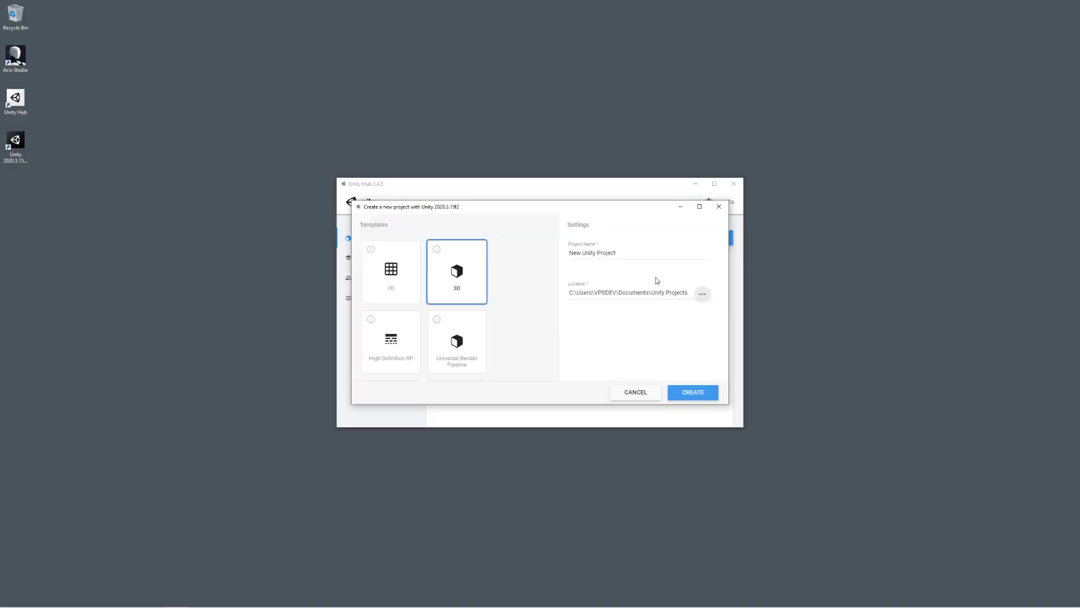
{"action": "type", "text": "PN TUTORIAL"}
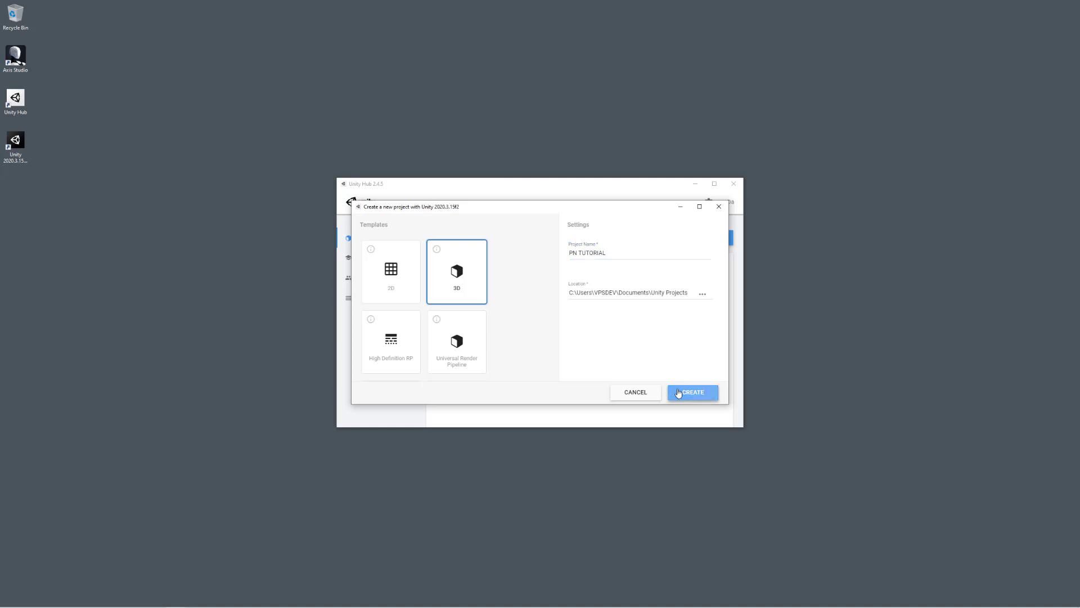
{"action": "left_click", "coordinate": [692, 392]}
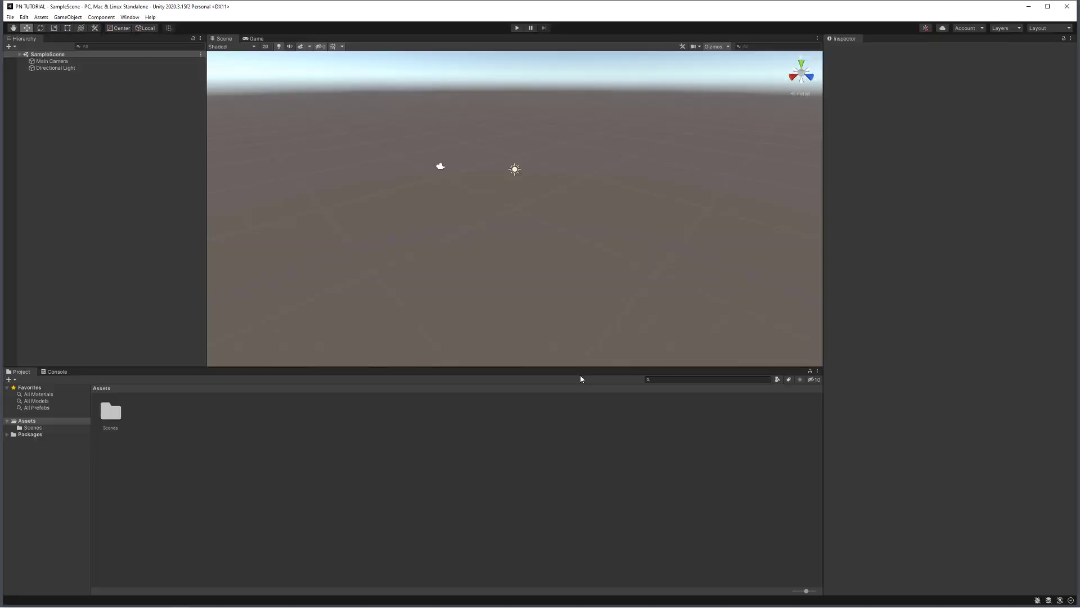
Step: Import the NeuronMocapLiveUnity1.0_Beta custom package from the Downloads folder
{"action": "left_click", "coordinate": [40, 17]}
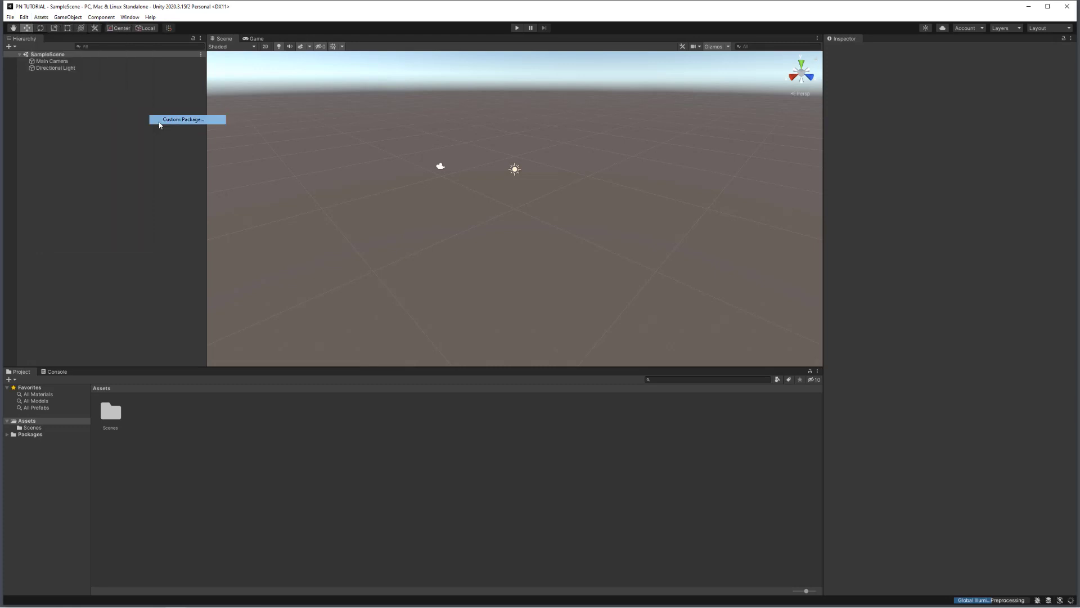
{"action": "left_click", "coordinate": [182, 119]}
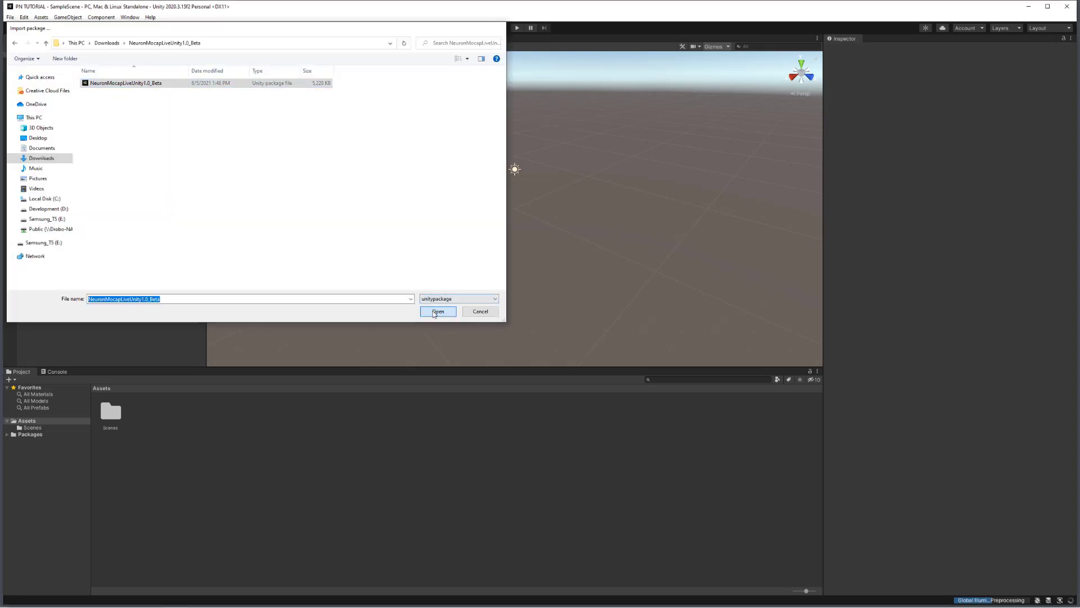
{"action": "left_click", "coordinate": [437, 311]}
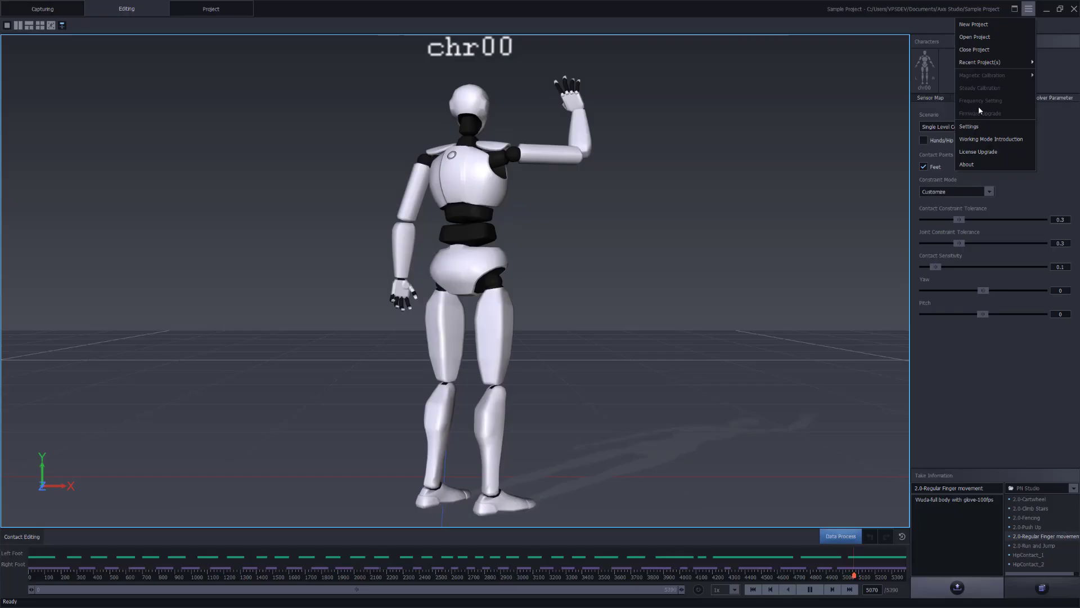
Step: Enable BVH Edit broadcasting with Mixamo skeleton, Binary format and TCP protocol
{"action": "left_click", "coordinate": [969, 126]}
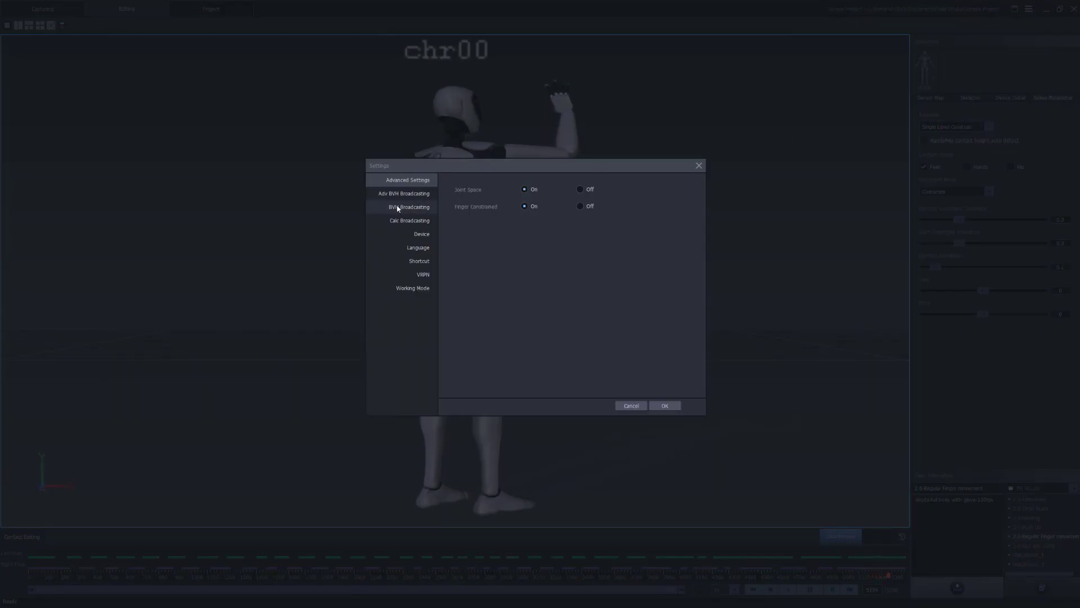
{"action": "left_click", "coordinate": [409, 206]}
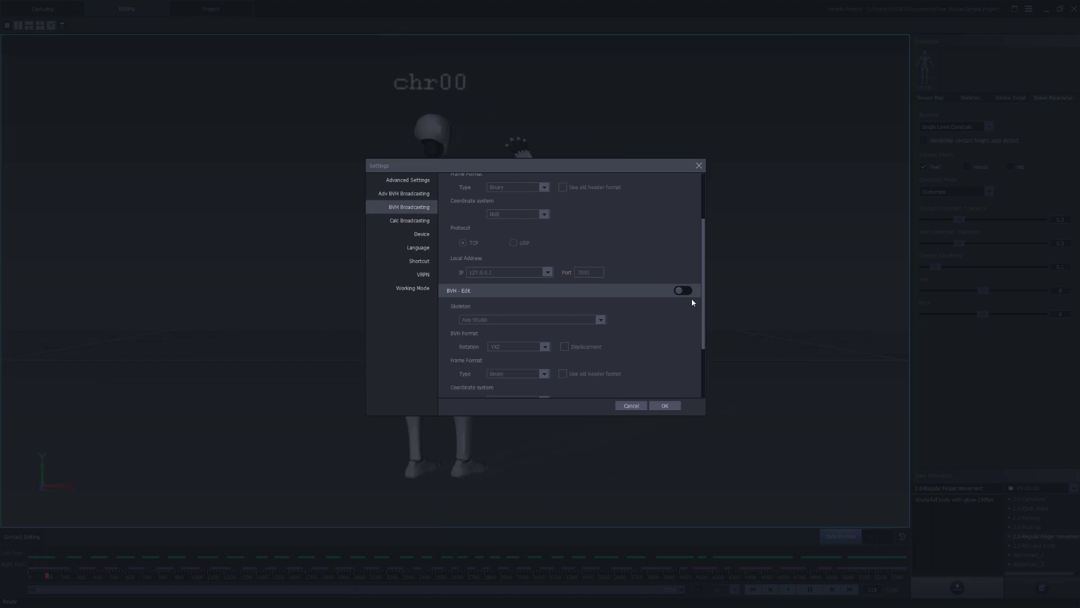
{"action": "left_click", "coordinate": [681, 291]}
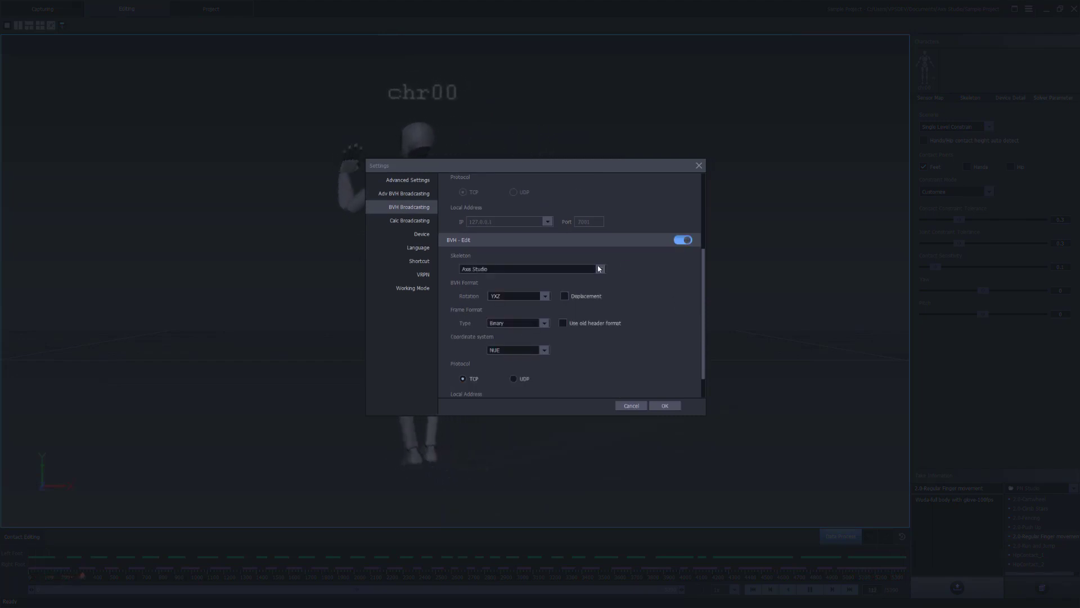
{"action": "left_click", "coordinate": [600, 269]}
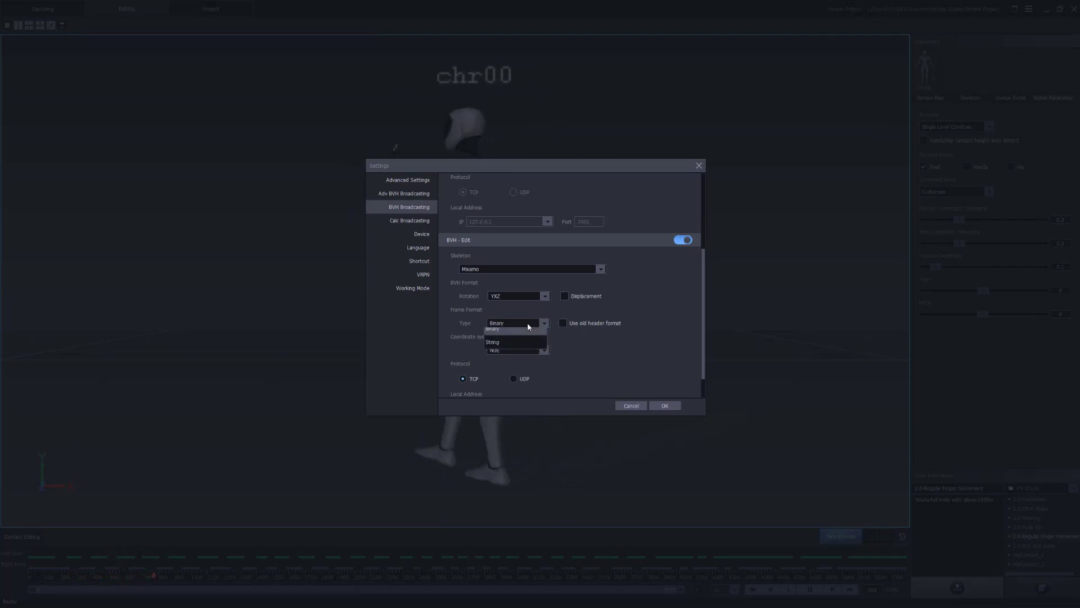
{"action": "left_click", "coordinate": [495, 328]}
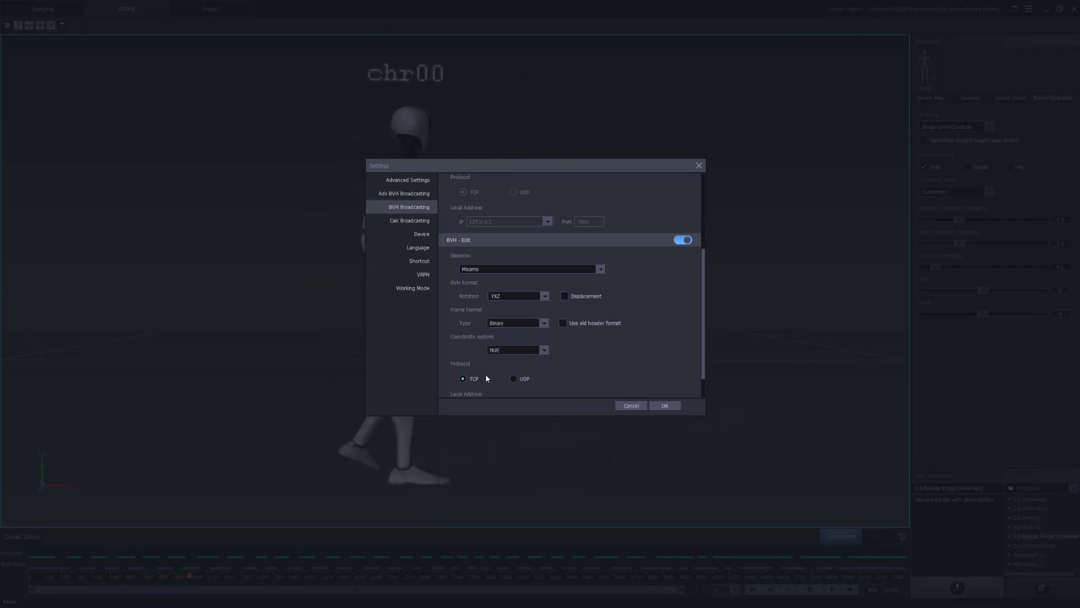
{"action": "left_click", "coordinate": [547, 378]}
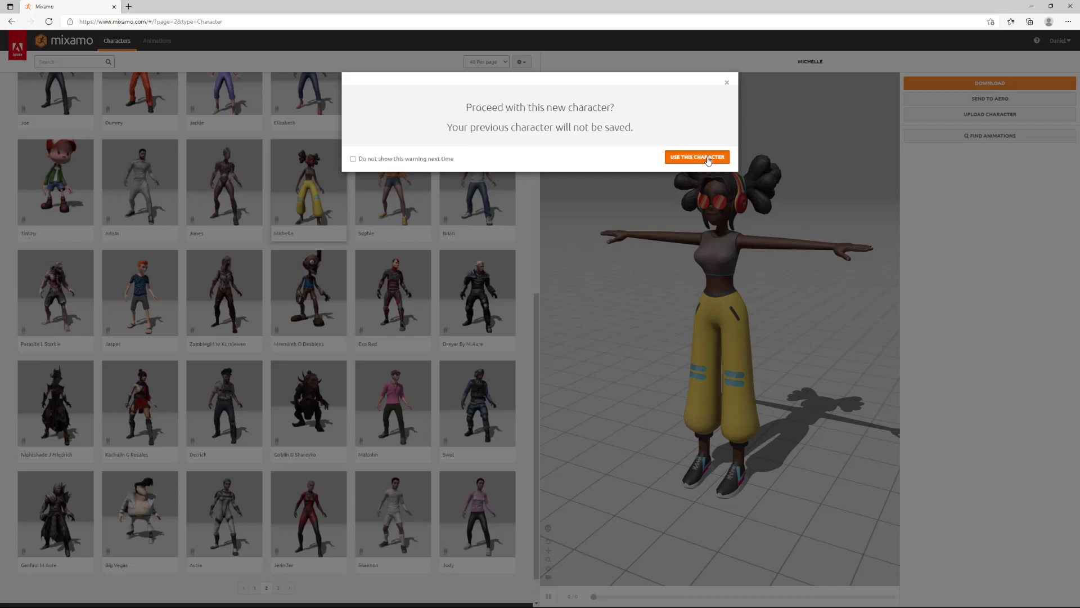
Step: Confirm using the Michelle character and download her model
{"action": "left_click", "coordinate": [696, 157]}
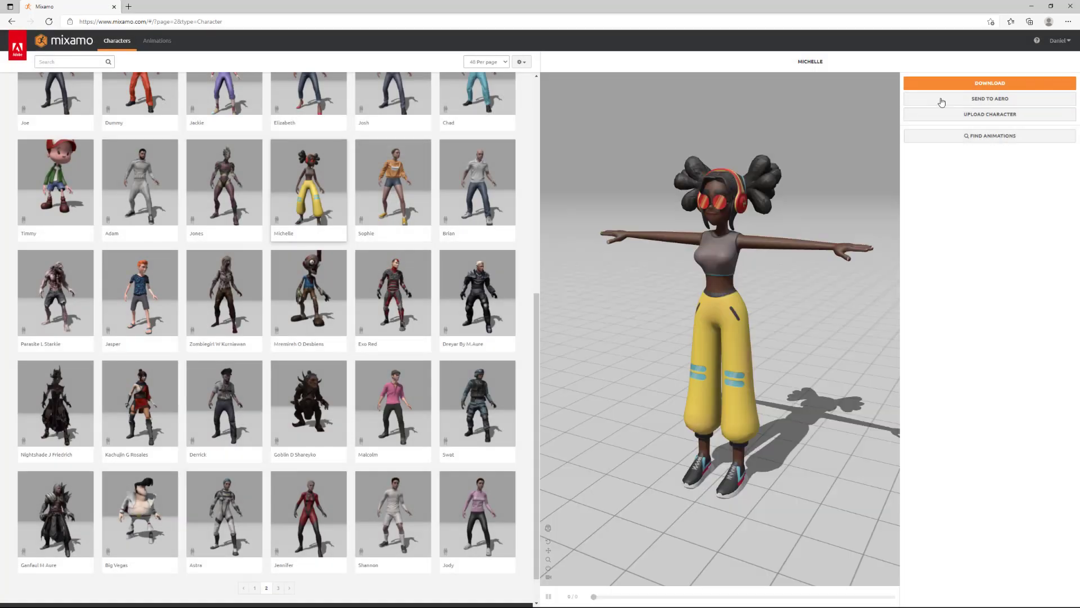
{"action": "left_click", "coordinate": [989, 82]}
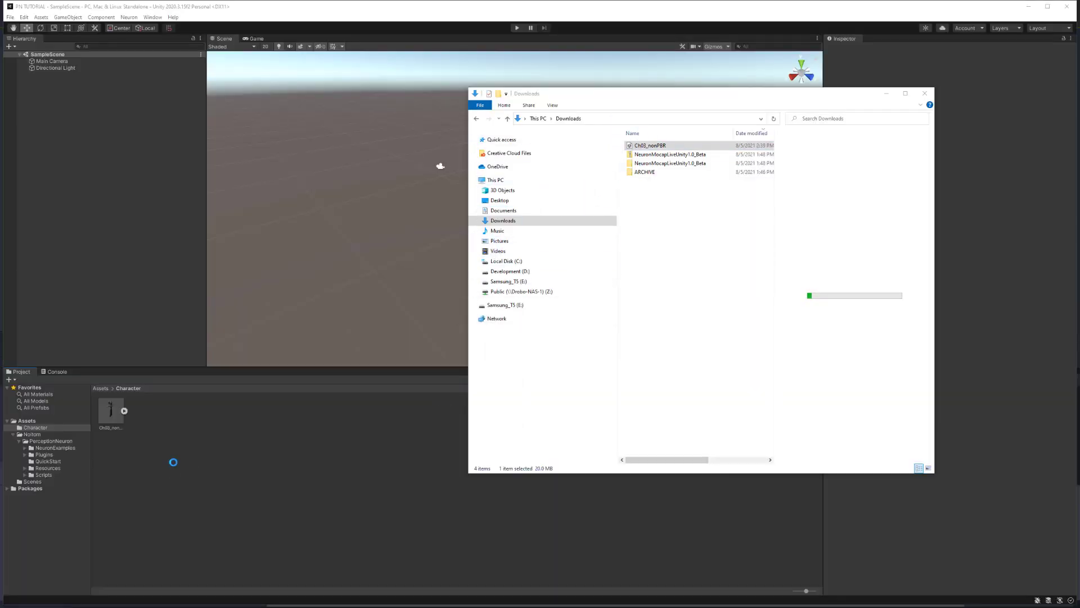
Step: Set Ch03_nonPBR's rig Animation Type to Humanoid and open the avatar configuration
{"action": "left_click", "coordinate": [110, 407]}
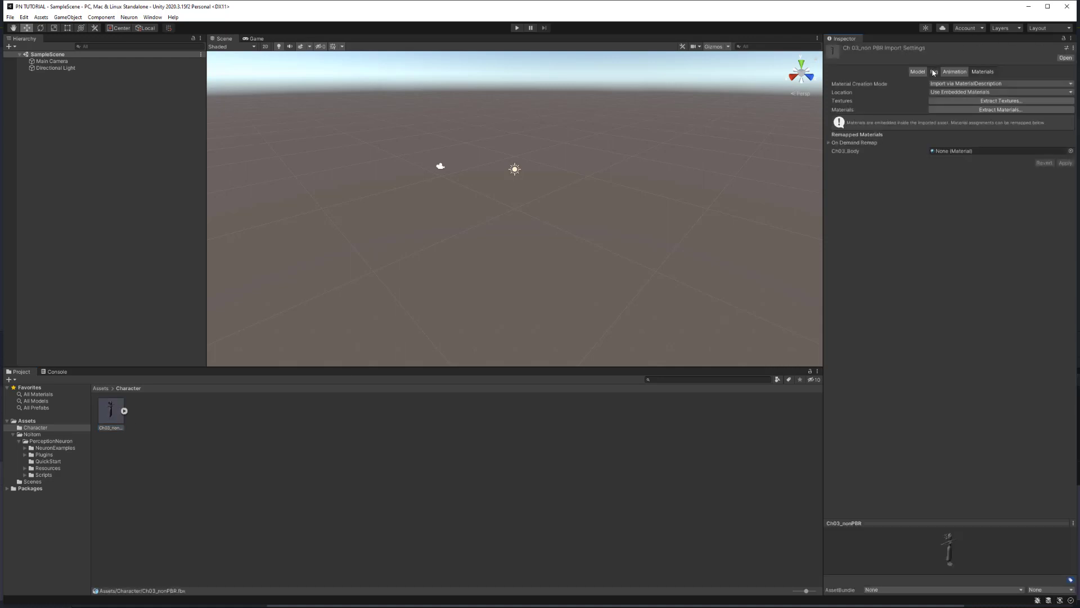
{"action": "left_click", "coordinate": [934, 71]}
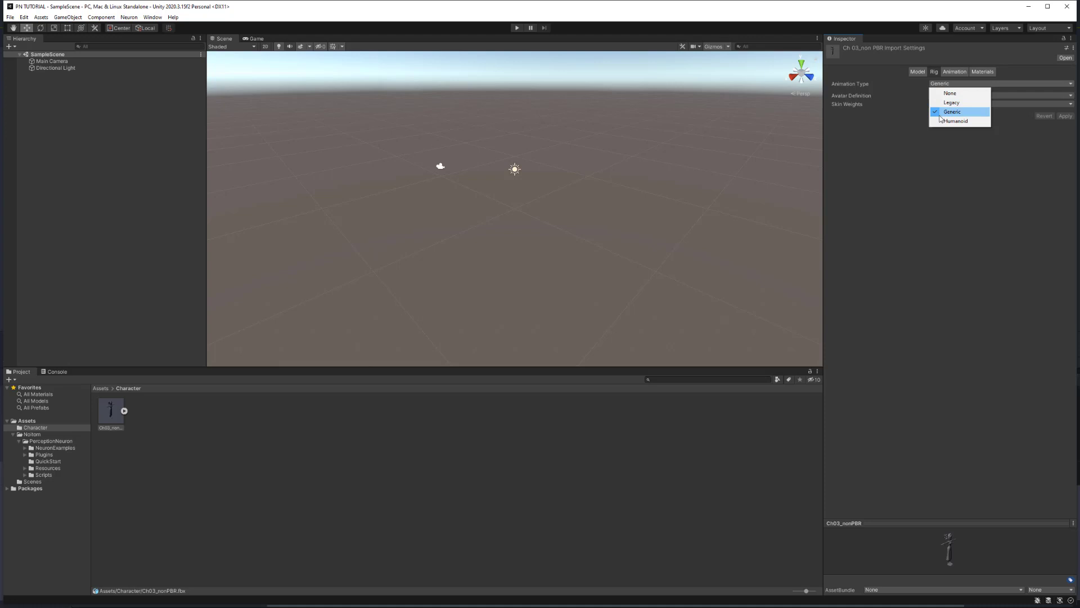
{"action": "left_click", "coordinate": [957, 120]}
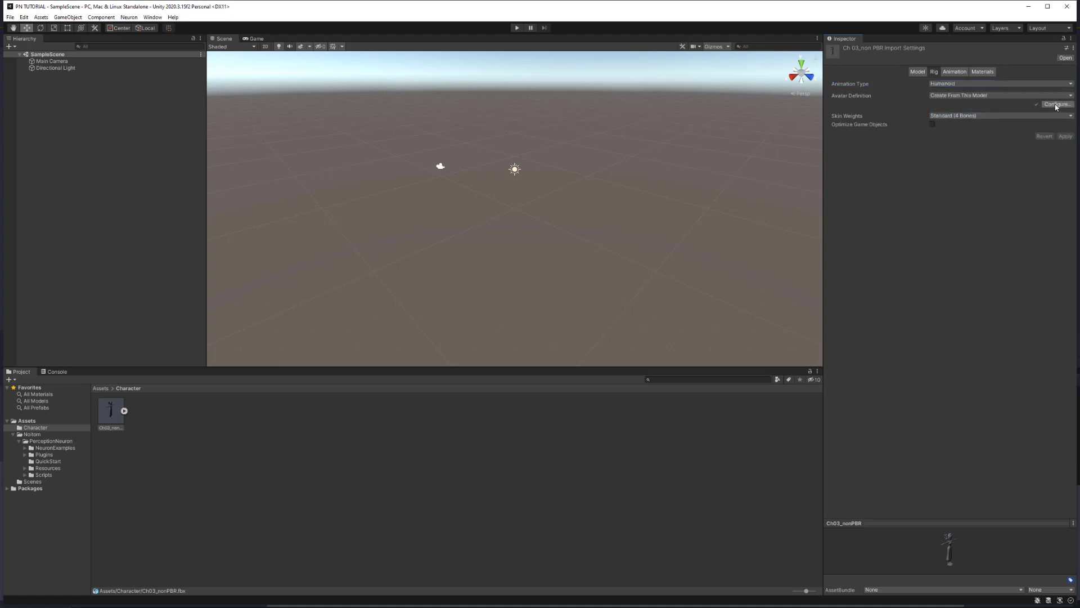
{"action": "left_click", "coordinate": [1055, 104]}
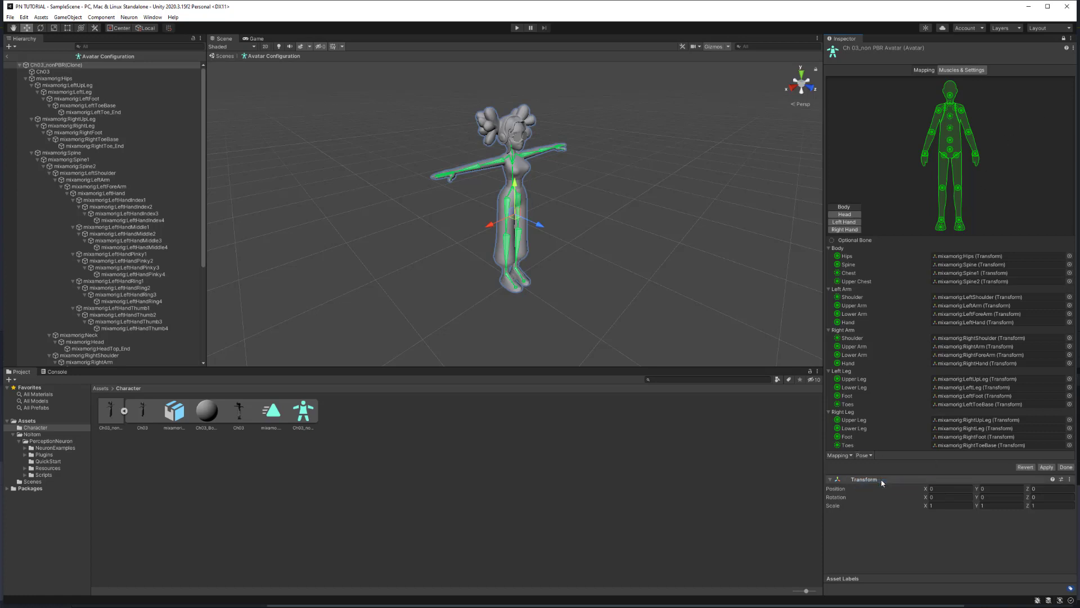
Step: Load the PNS Human Template bone mapping from Assets/Noitom/PerceptionNeuron
{"action": "left_click", "coordinate": [840, 454]}
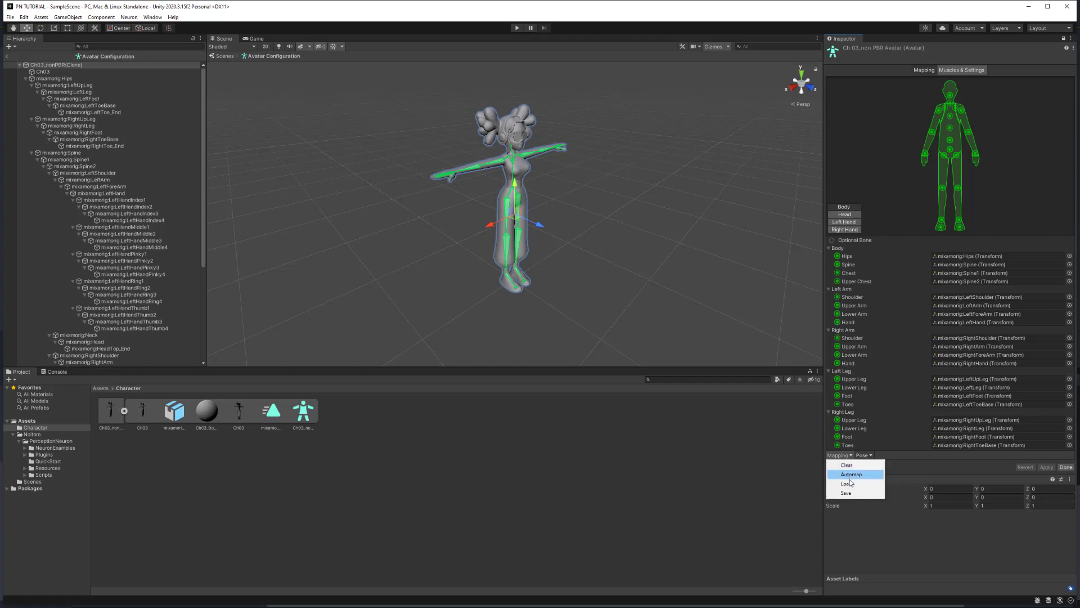
{"action": "left_click", "coordinate": [845, 482]}
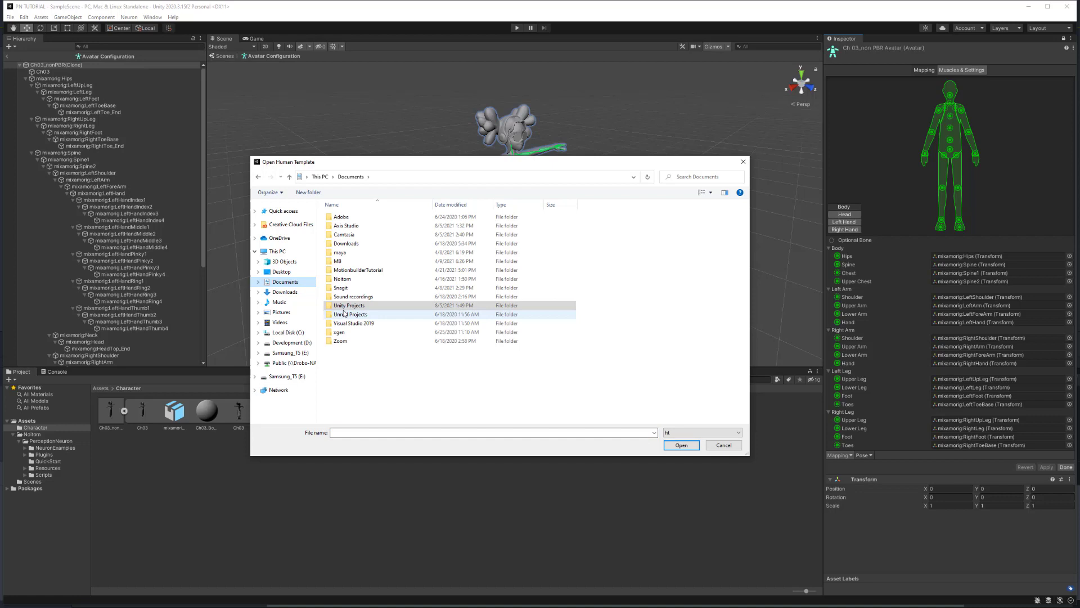
{"action": "double_click", "coordinate": [349, 314]}
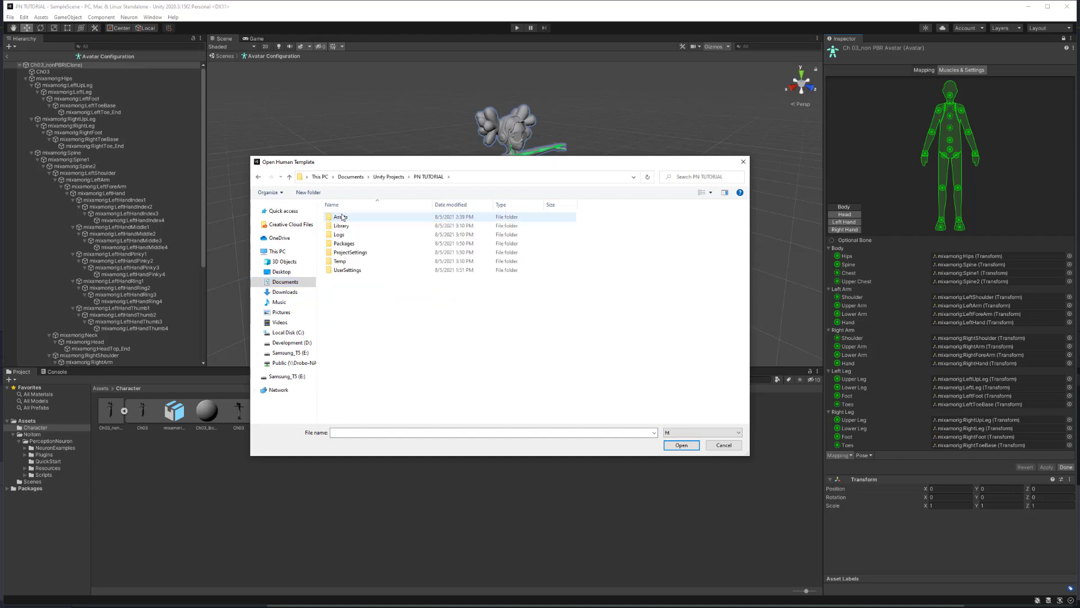
{"action": "double_click", "coordinate": [337, 216]}
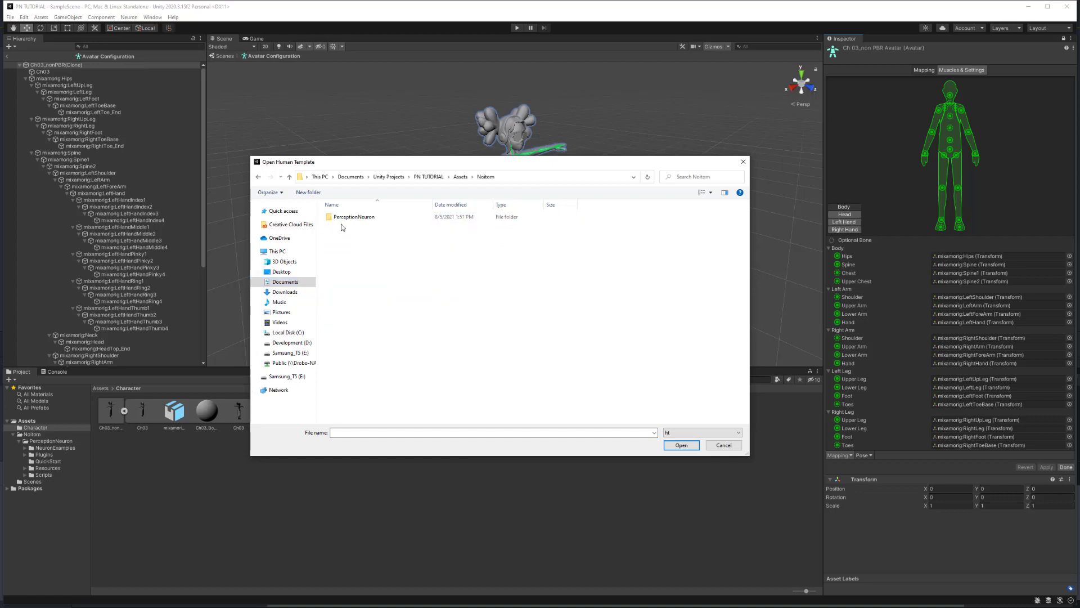
{"action": "double_click", "coordinate": [353, 216]}
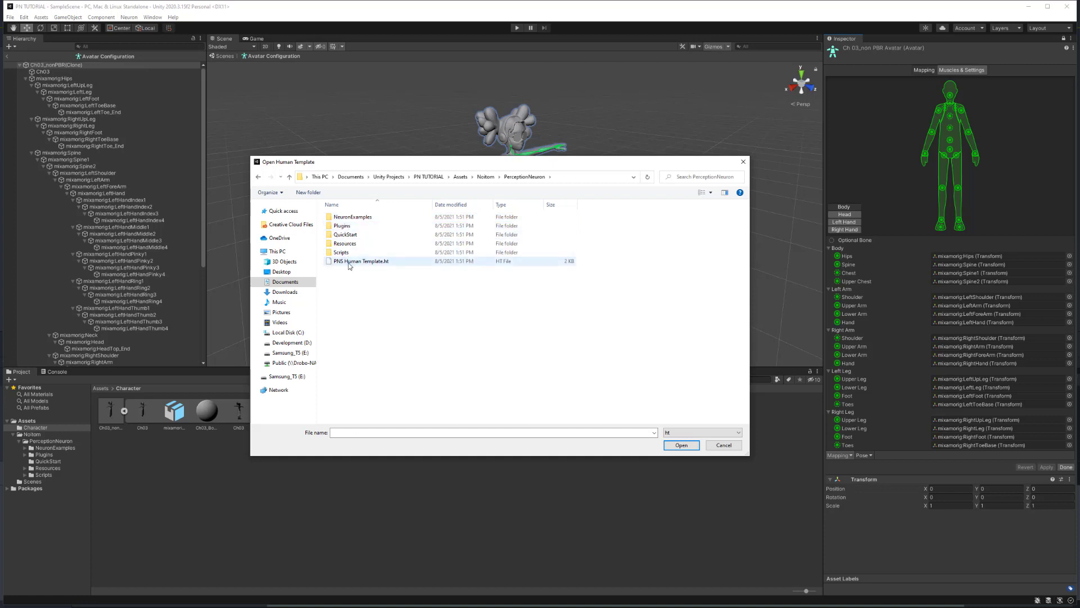
{"action": "left_click", "coordinate": [681, 445]}
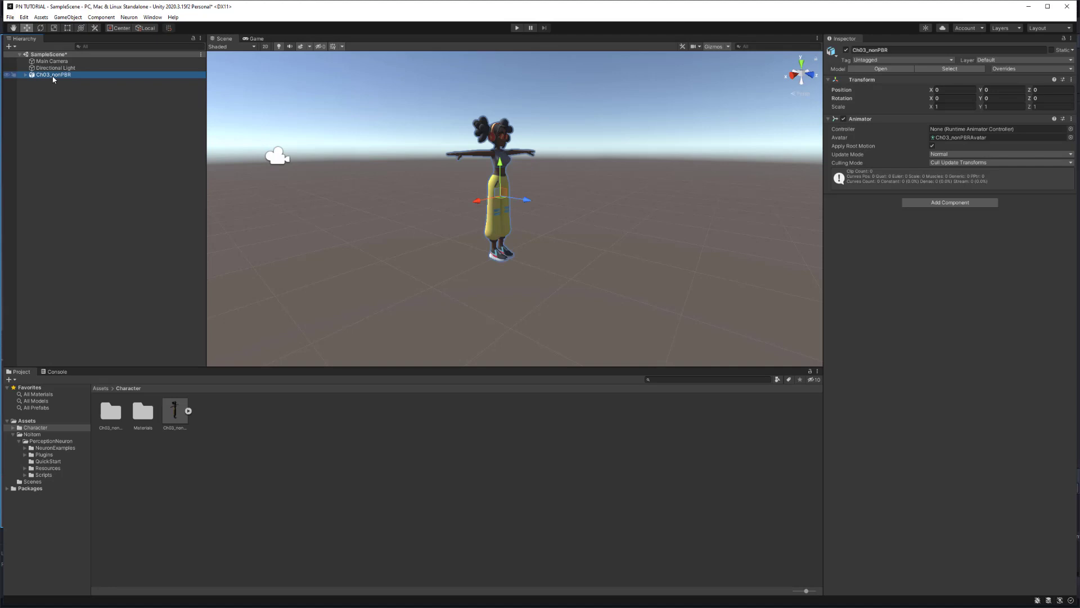
Step: Search 'neuron t' and add Neuron Transforms Instance to Ch03_nonPBR
{"action": "left_click", "coordinate": [949, 202]}
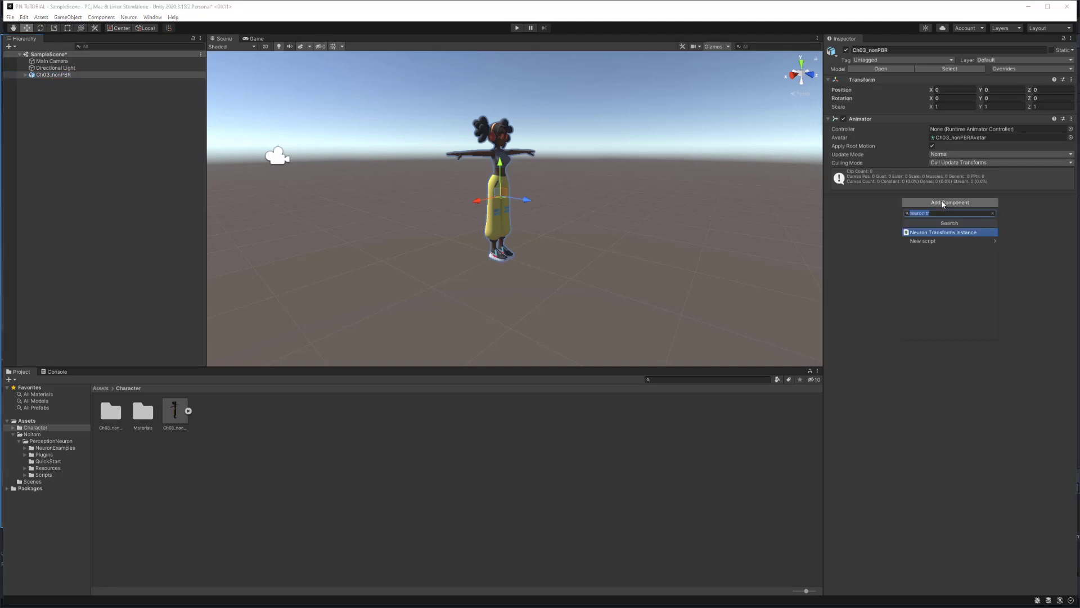
{"action": "type", "text": "neuron t"}
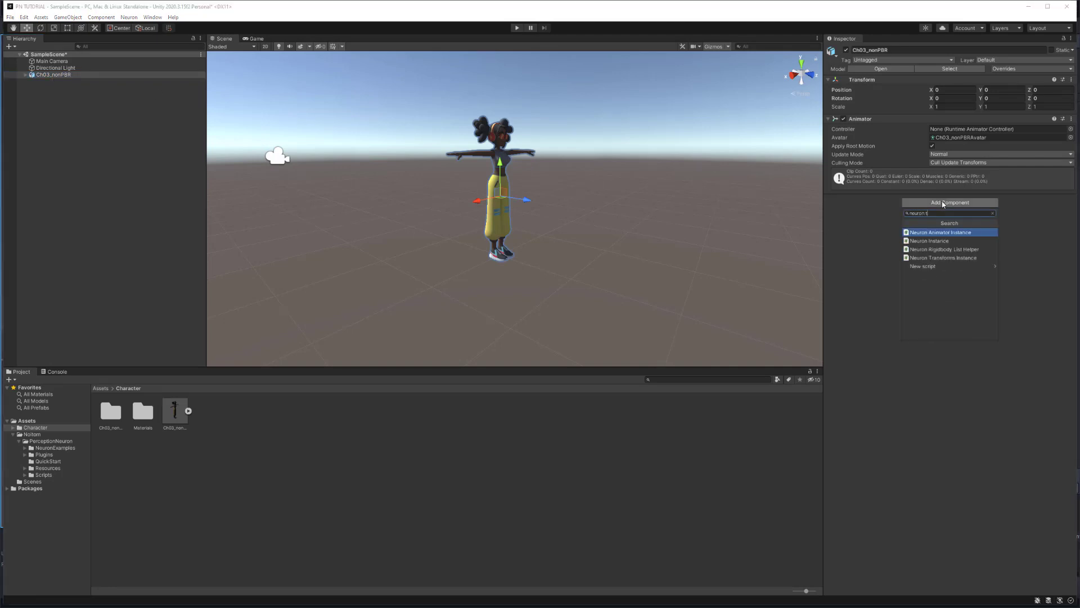
{"action": "mouse_move", "coordinate": [948, 258]}
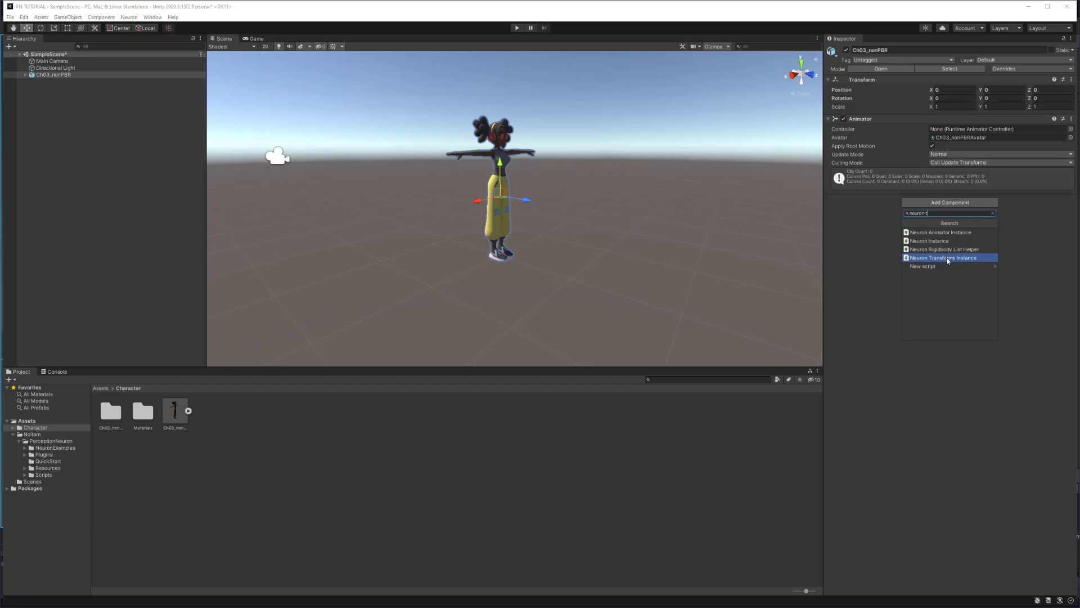
{"action": "left_click", "coordinate": [946, 257]}
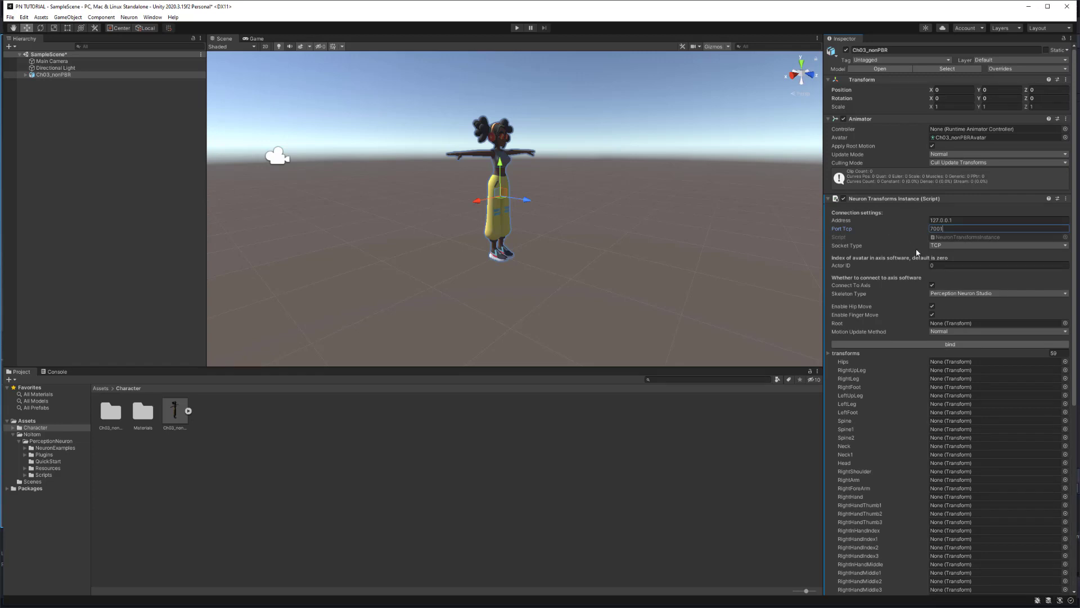
Step: Use the Perception Neuron Studio skeleton type, bind the Mixamo bones, and enter Play mode
{"action": "left_click", "coordinate": [996, 245]}
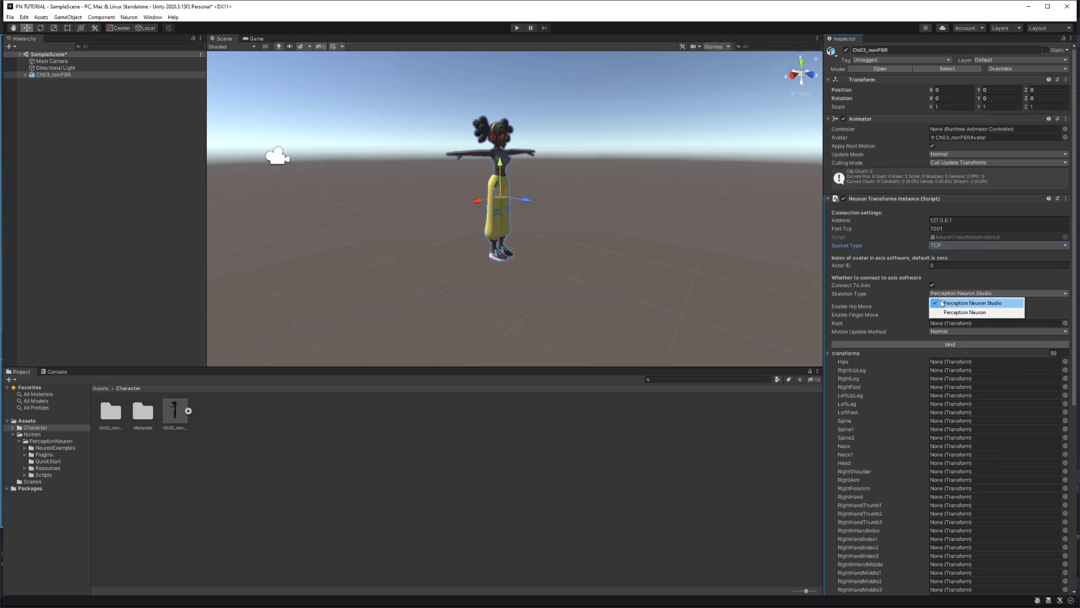
{"action": "left_click", "coordinate": [972, 303]}
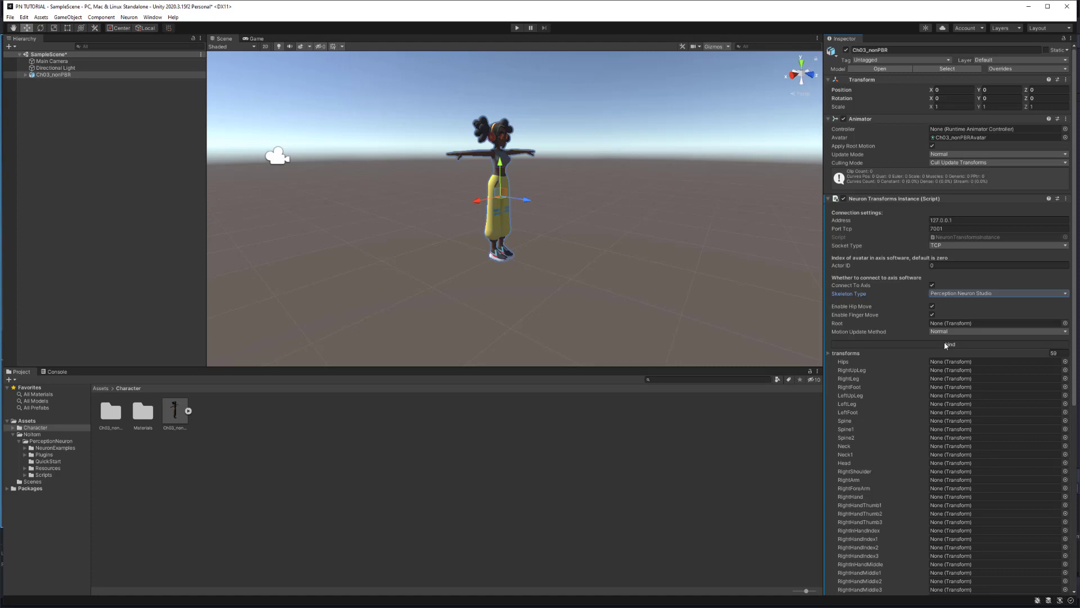
{"action": "left_click", "coordinate": [950, 344]}
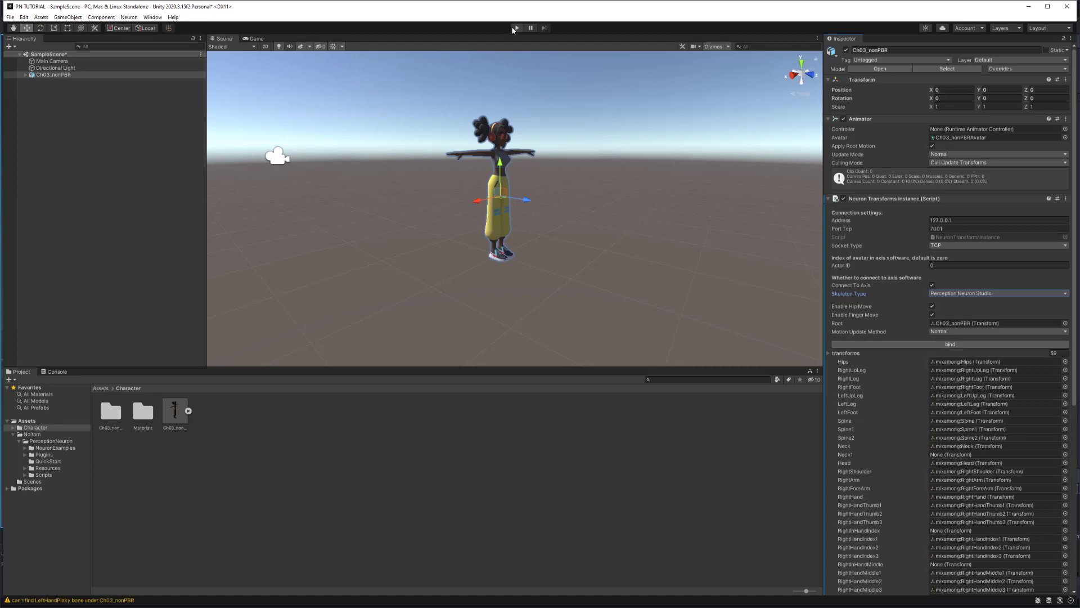
{"action": "left_click", "coordinate": [515, 28]}
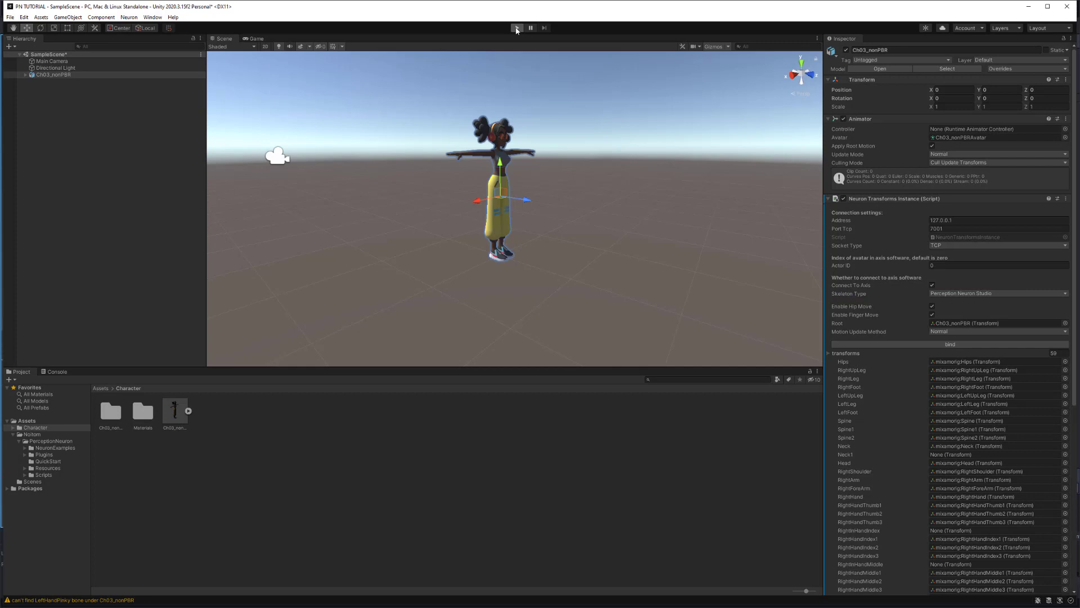